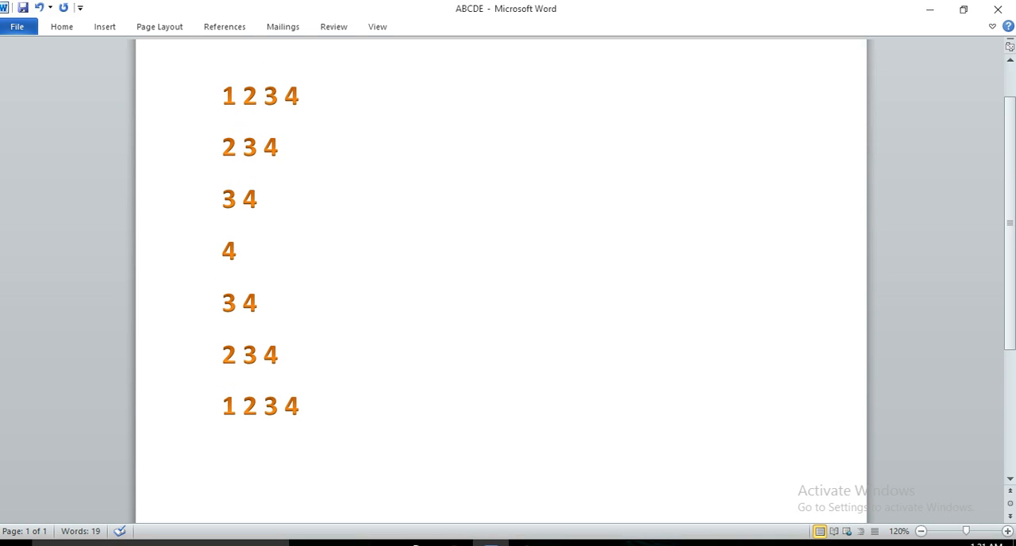
Step: Add the outer loop for(int i = 1; i <= n; i++) with braces and a blank body
click(300, 406)
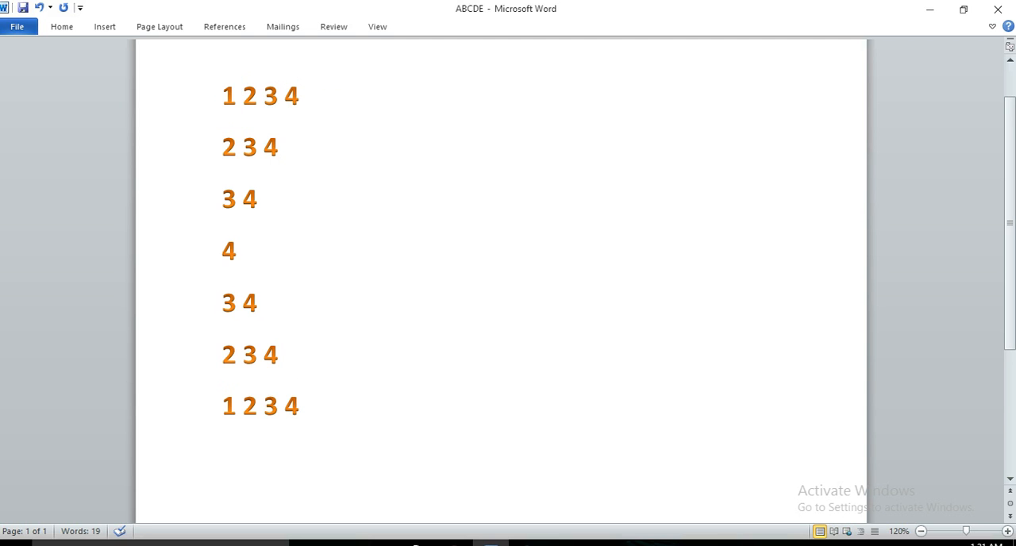
click(242, 250)
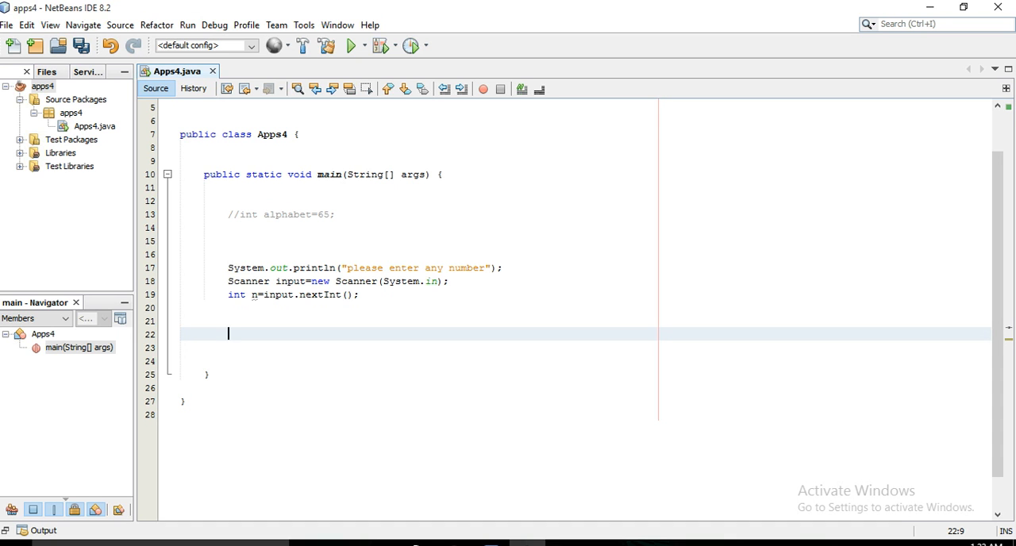
text(for (int i = ; i < 10; i++) {)
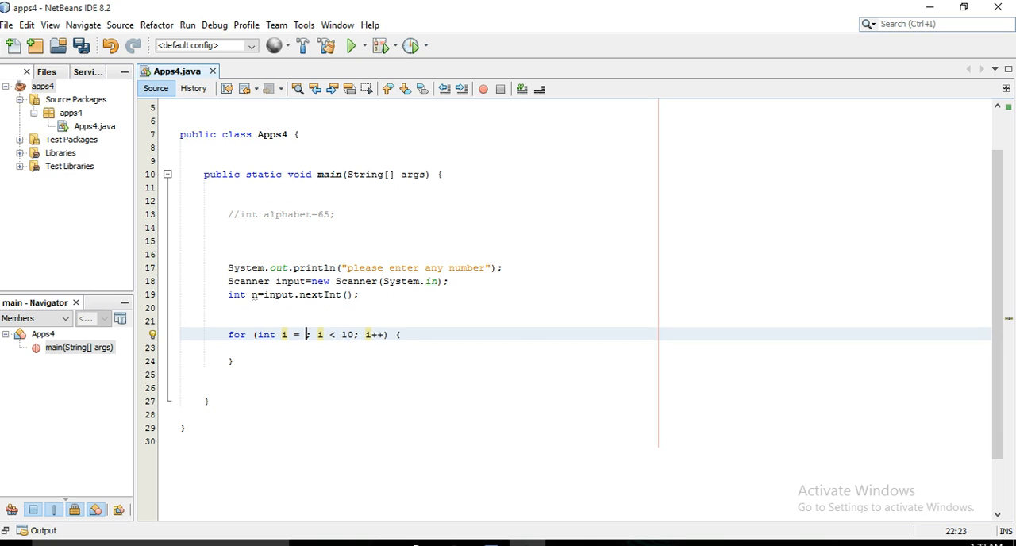
text(1)
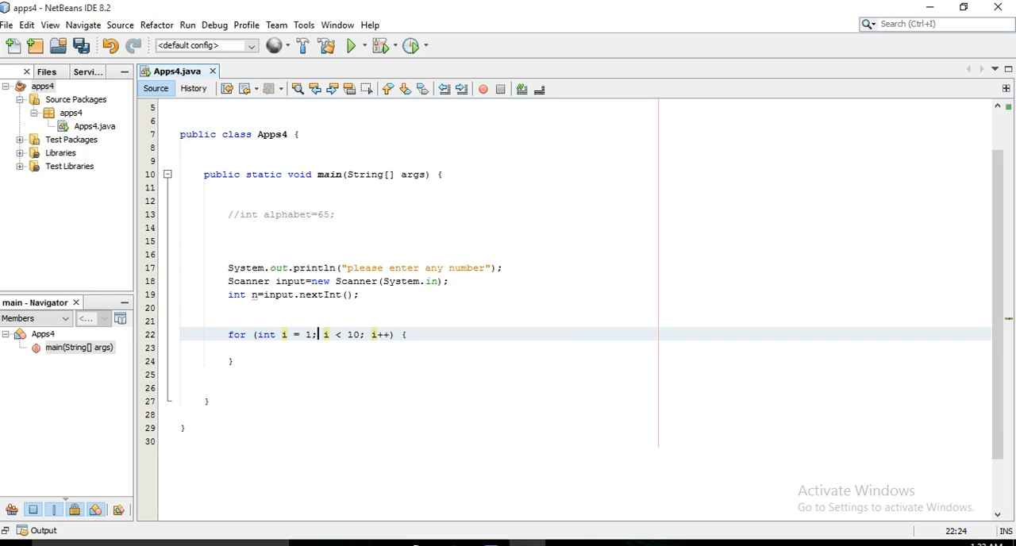
text(=)
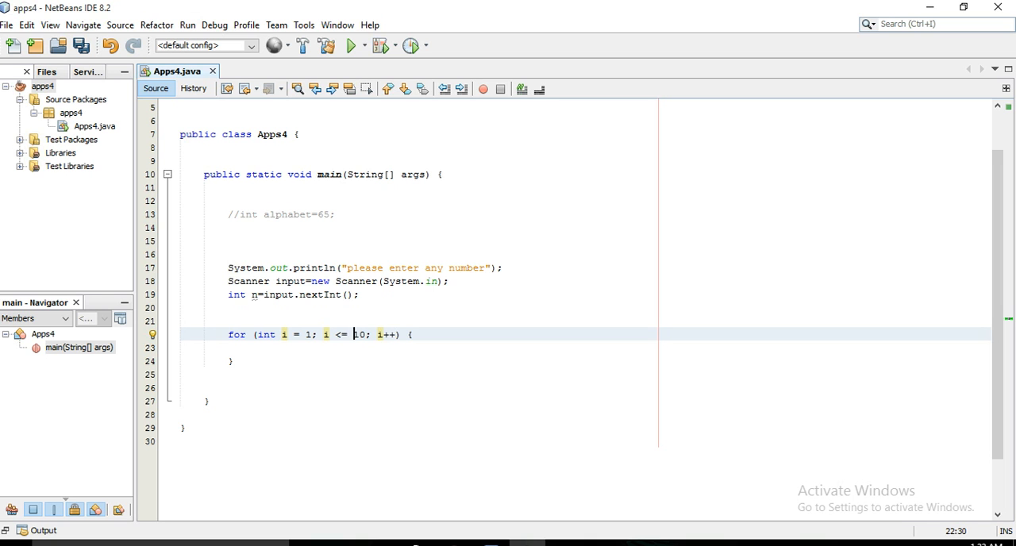
text(n)
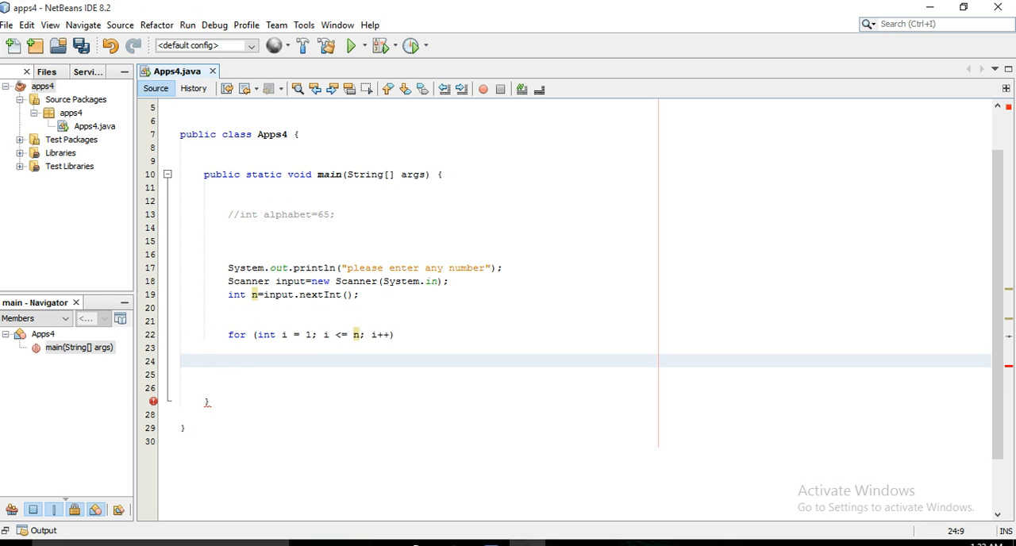
text({)
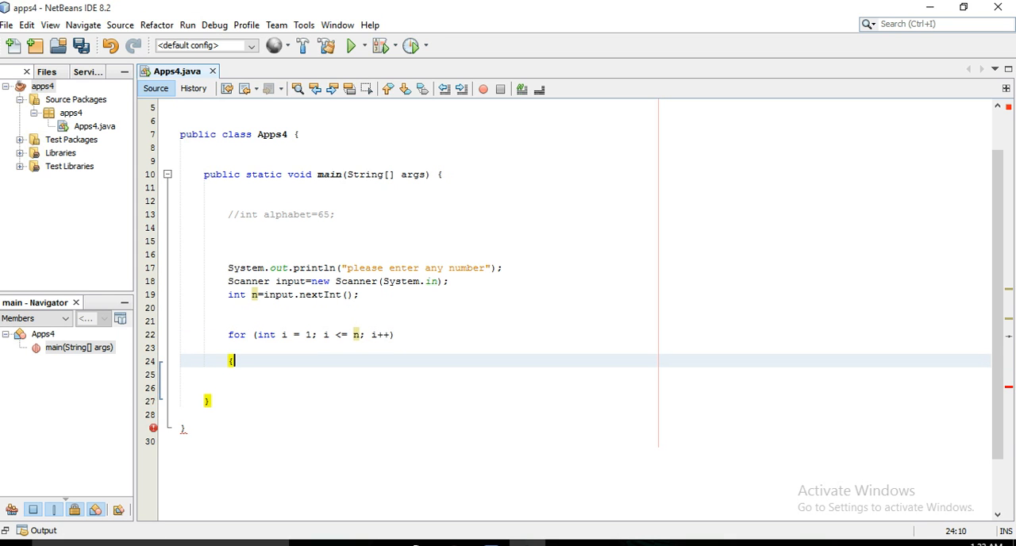
text(})
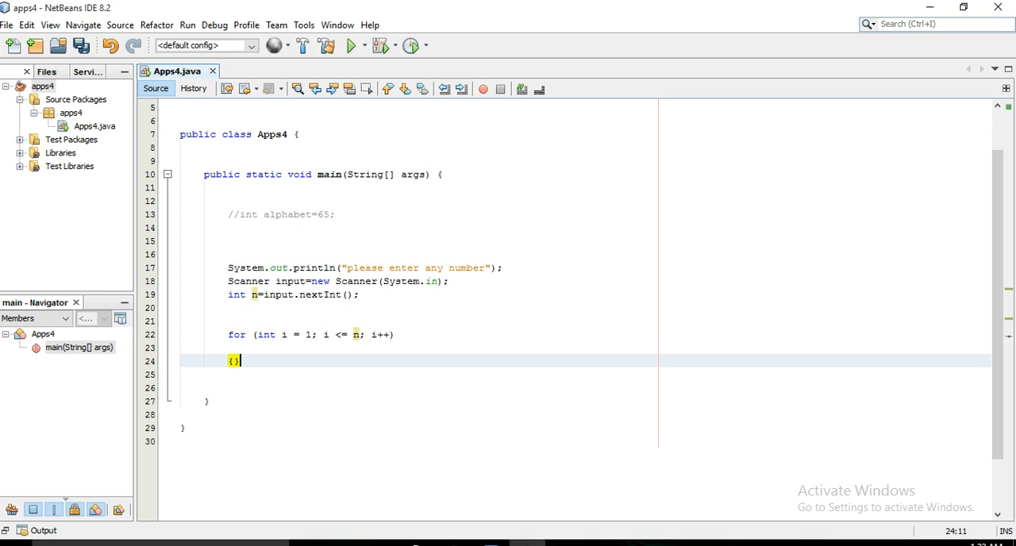
key(enter)
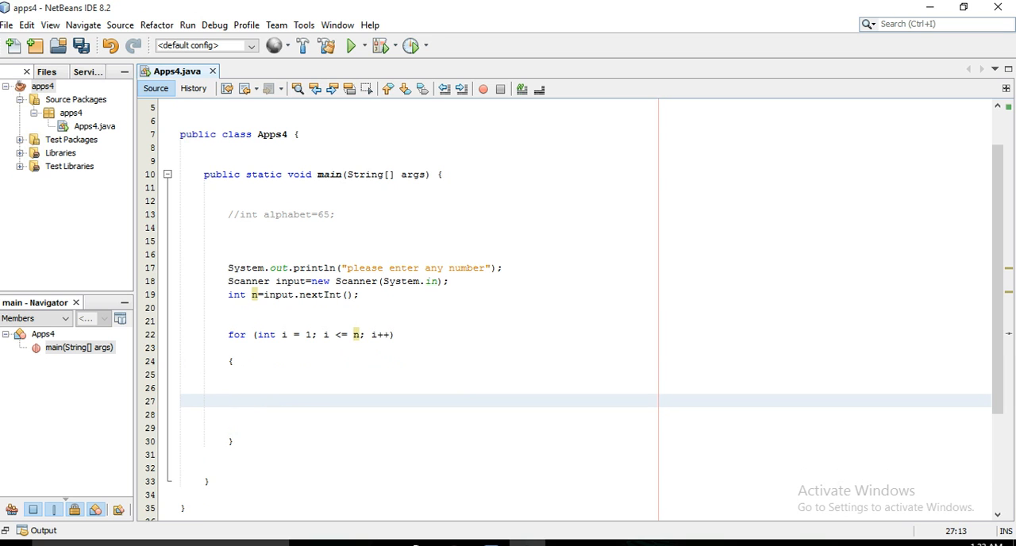
Step: Inside it, add the empty inner loop for(int j = i; j <= n; j++)
text(for (int j = ; j < 10; j++) {)
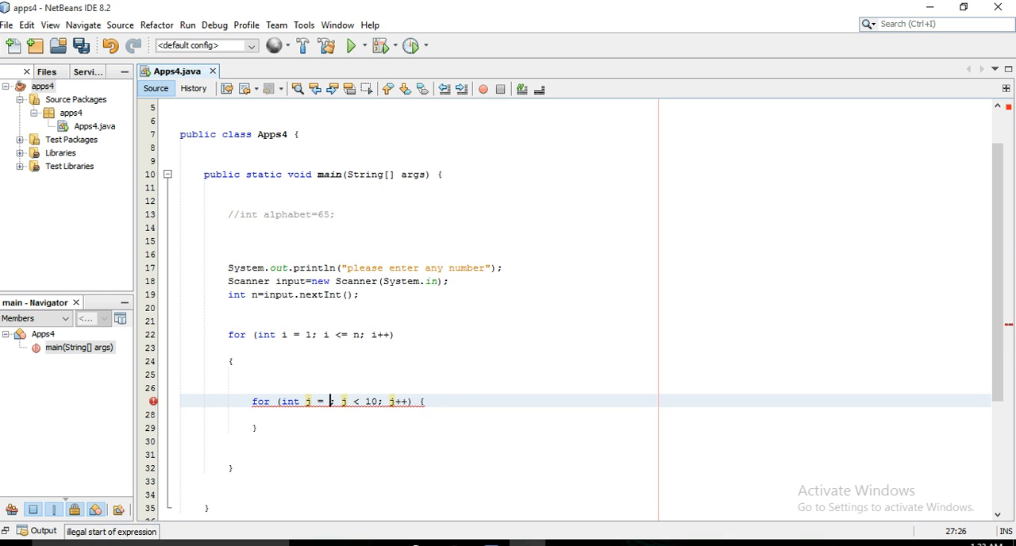
text(i)
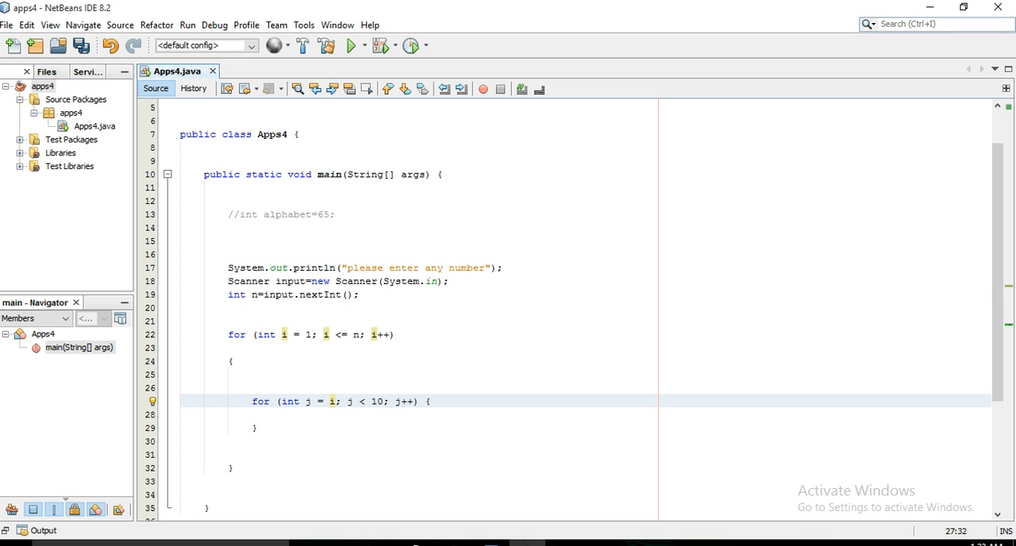
text(=)
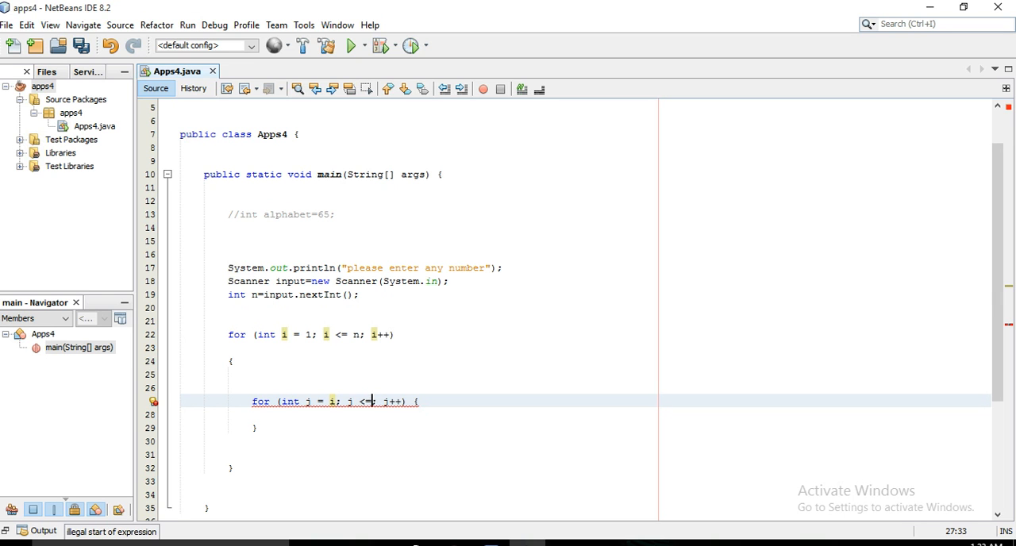
text(n)
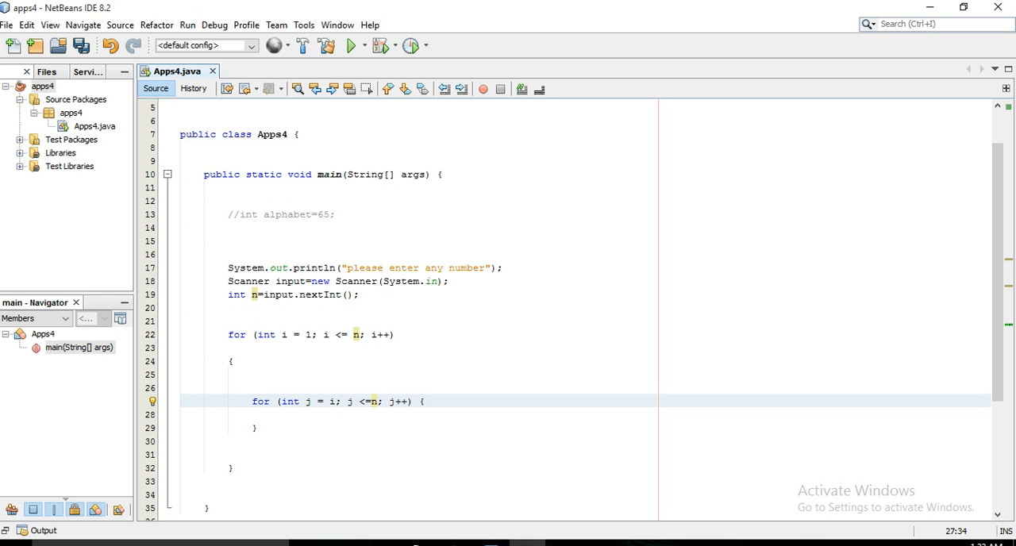
click(379, 401)
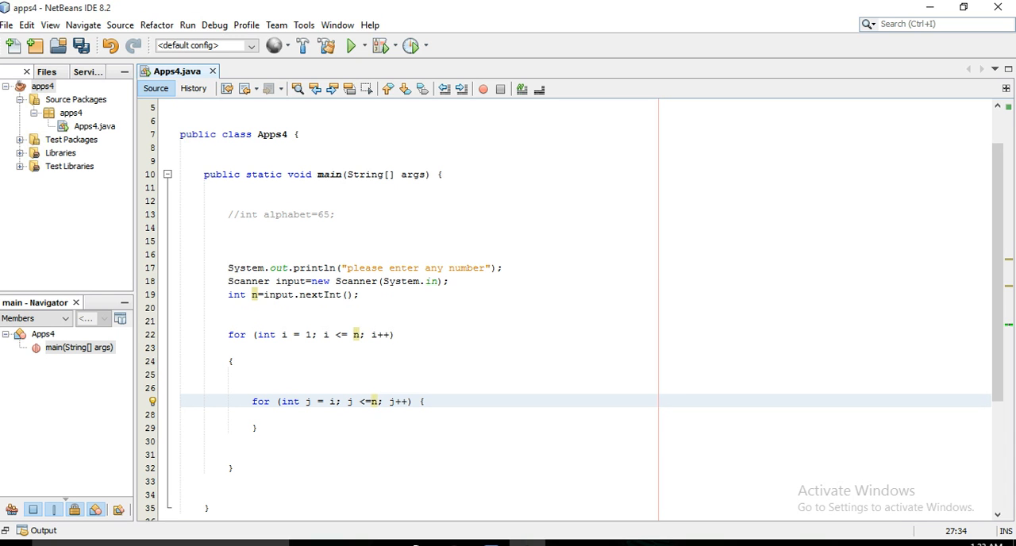
click(421, 401)
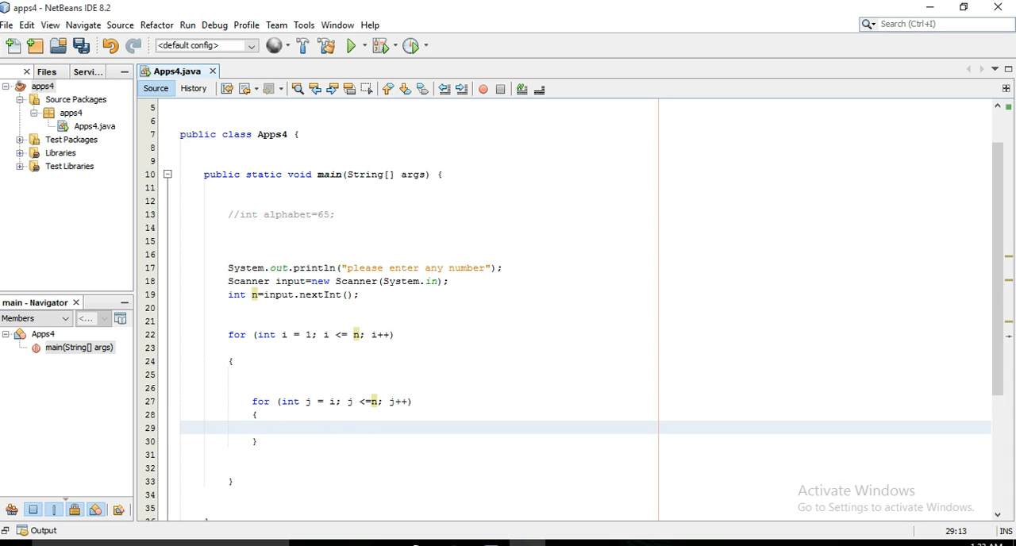
Step: Print j plus a space in the inner loop, and add System.out.println() after it
text(System.out.println("");)
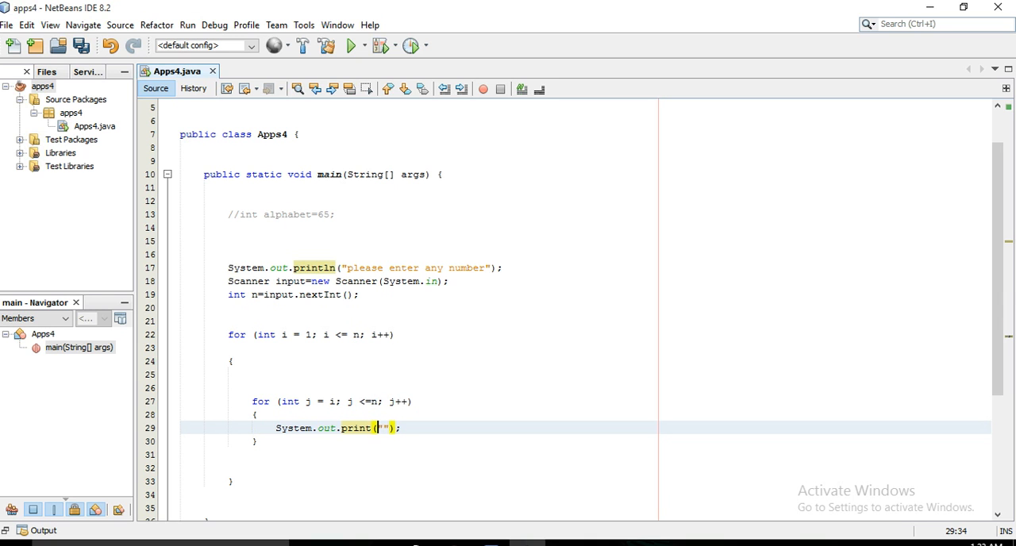
text(j+)
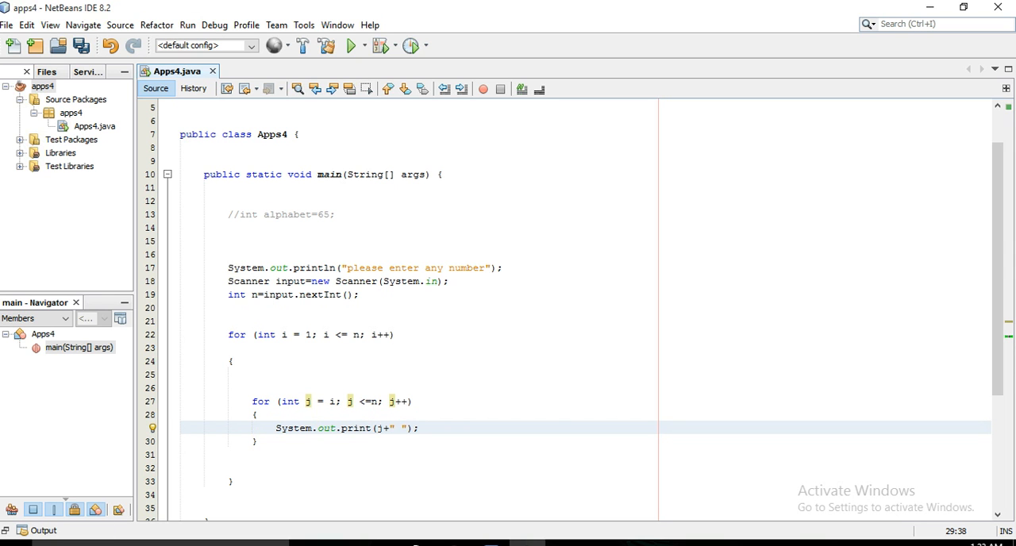
scroll(down, 3)
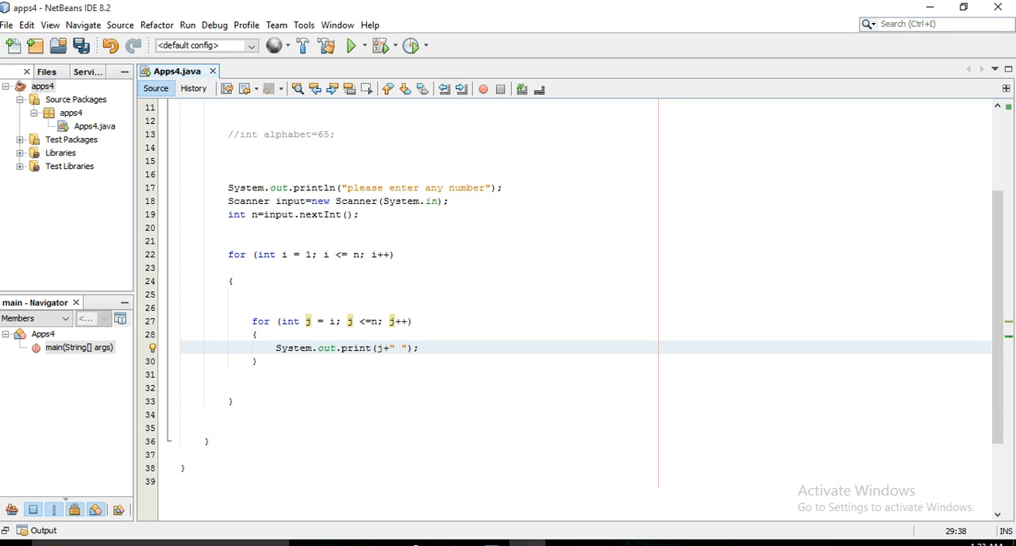
text(stem.out.println();)
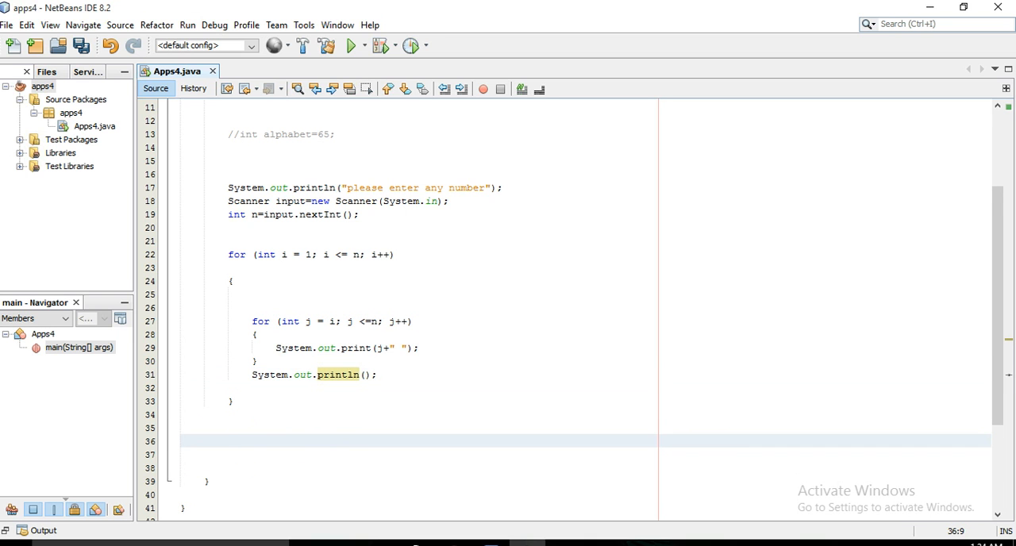
Step: Add a second loop counting i from n-1 down to 1, with an inner j loop
text(for (int i = ; i < 10; i++) {)
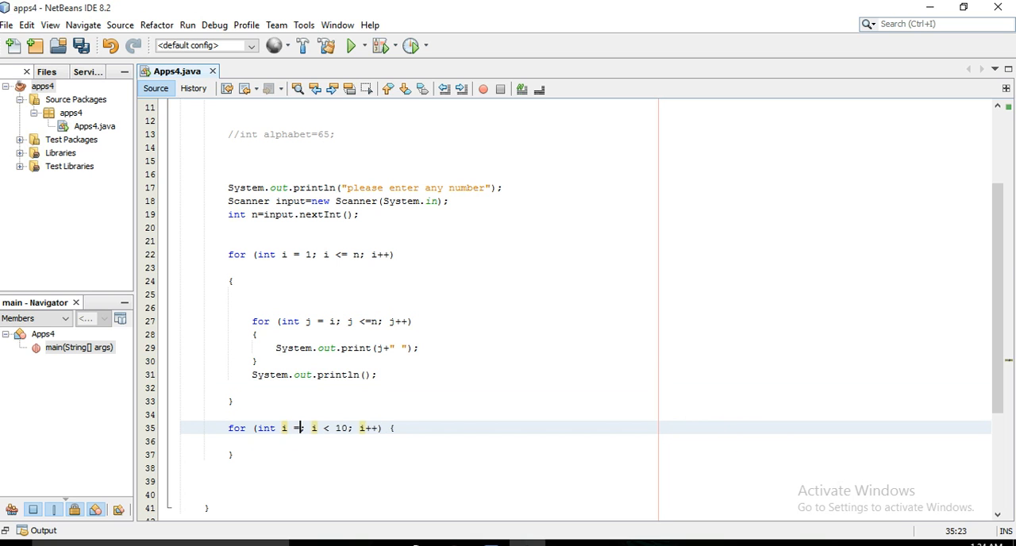
text(n-1)
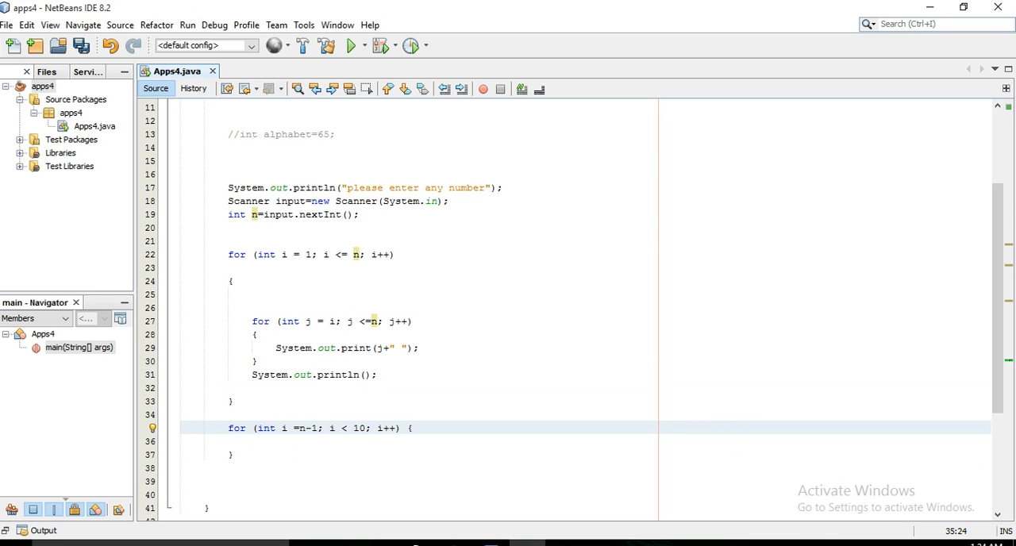
click(317, 428)
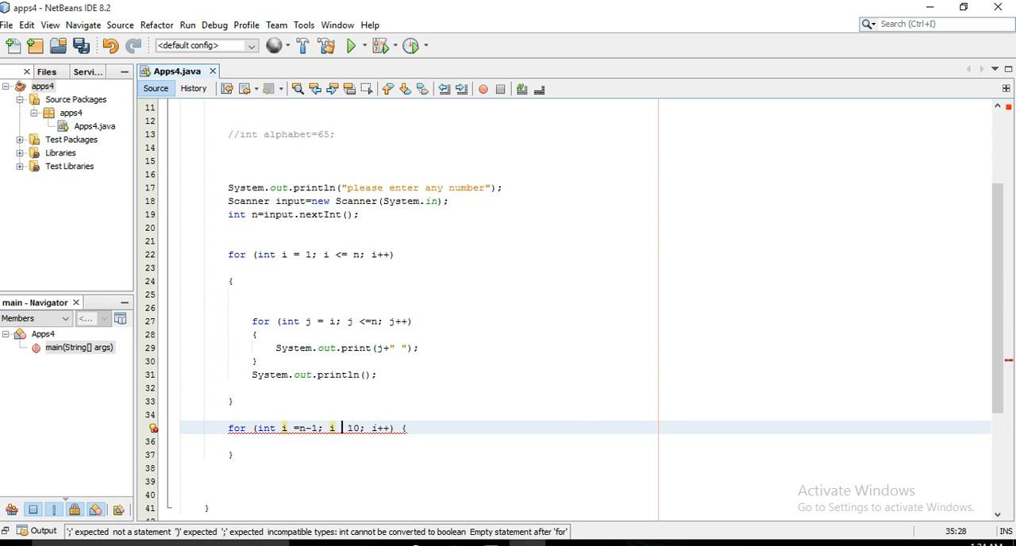
text(>=)
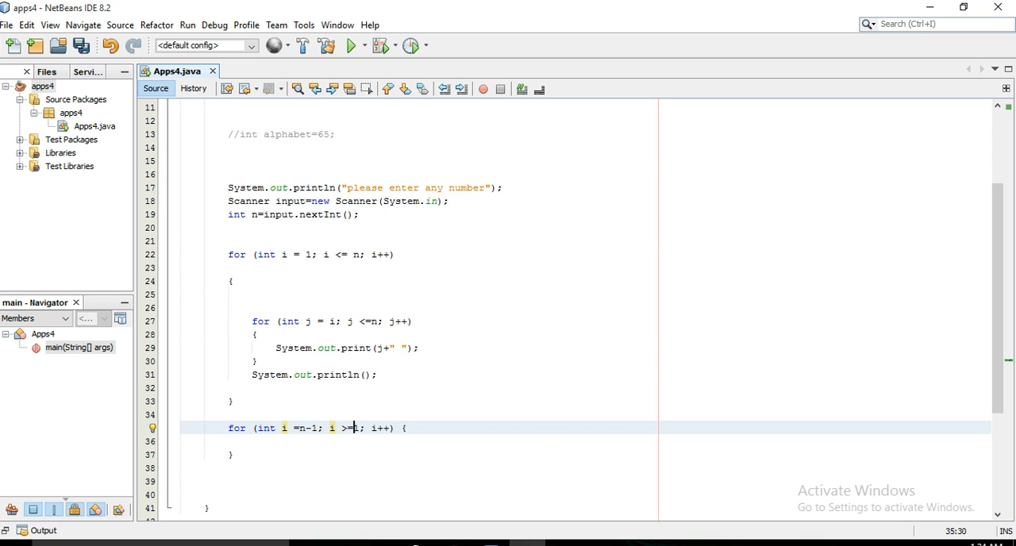
text(1)
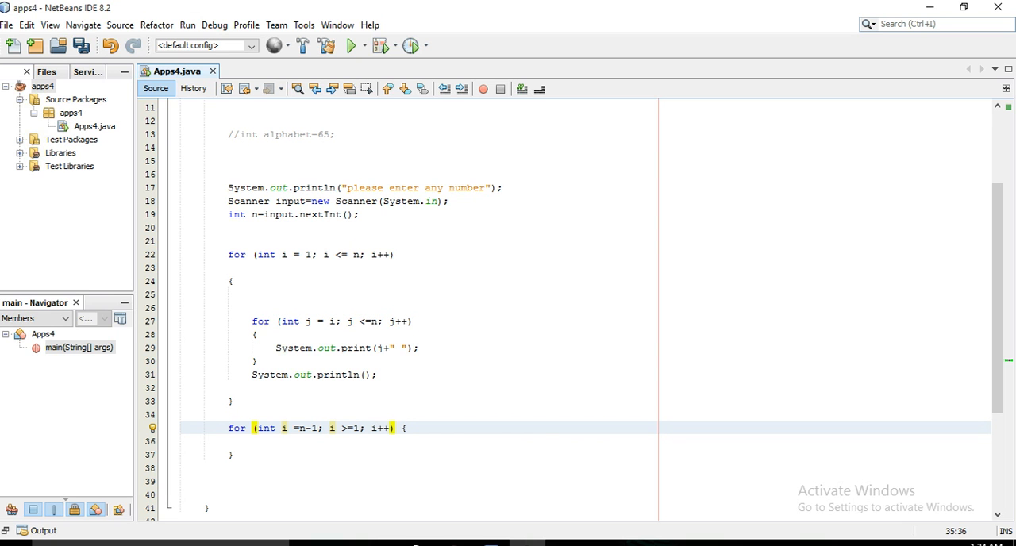
text(--)
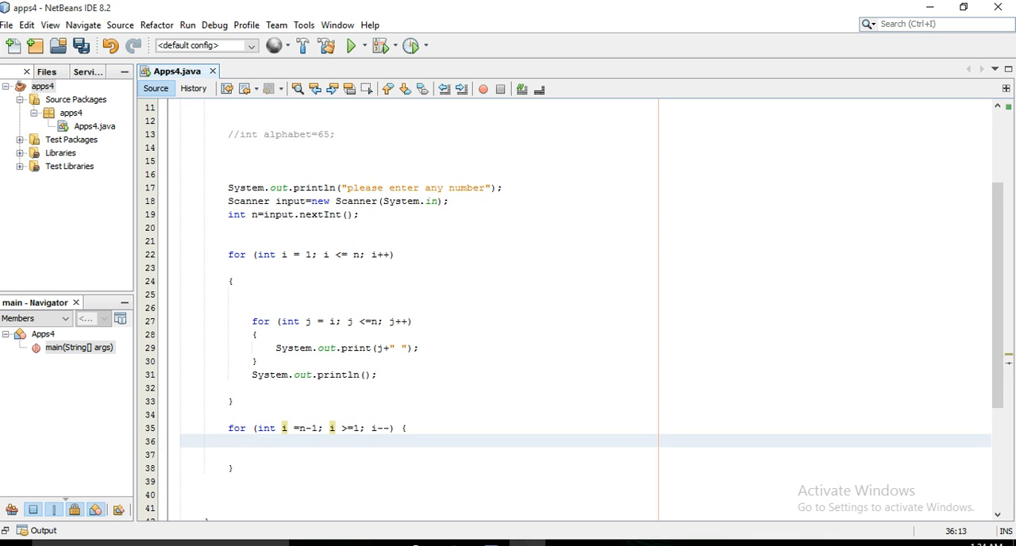
text(for)
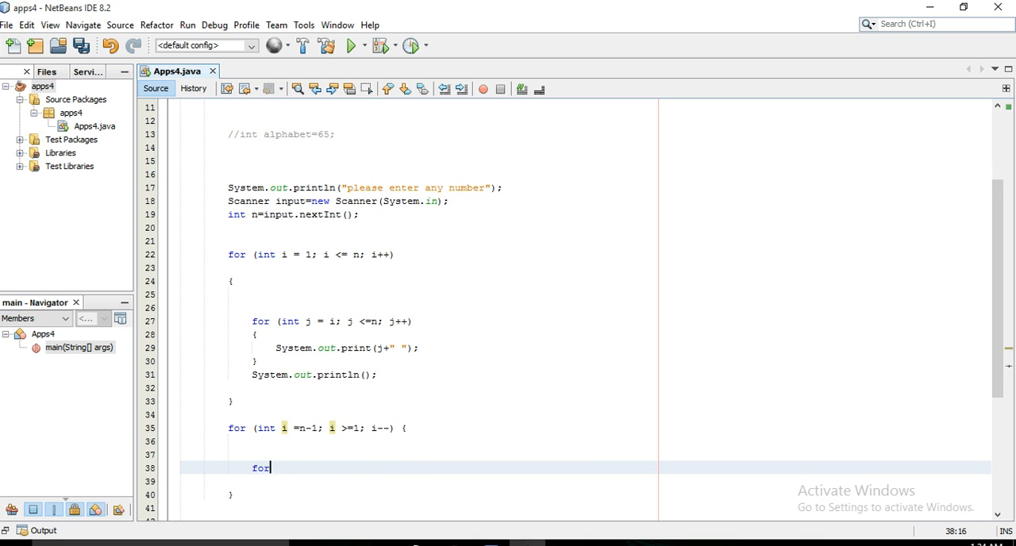
text((int j = 0; j < 10; j++) {)
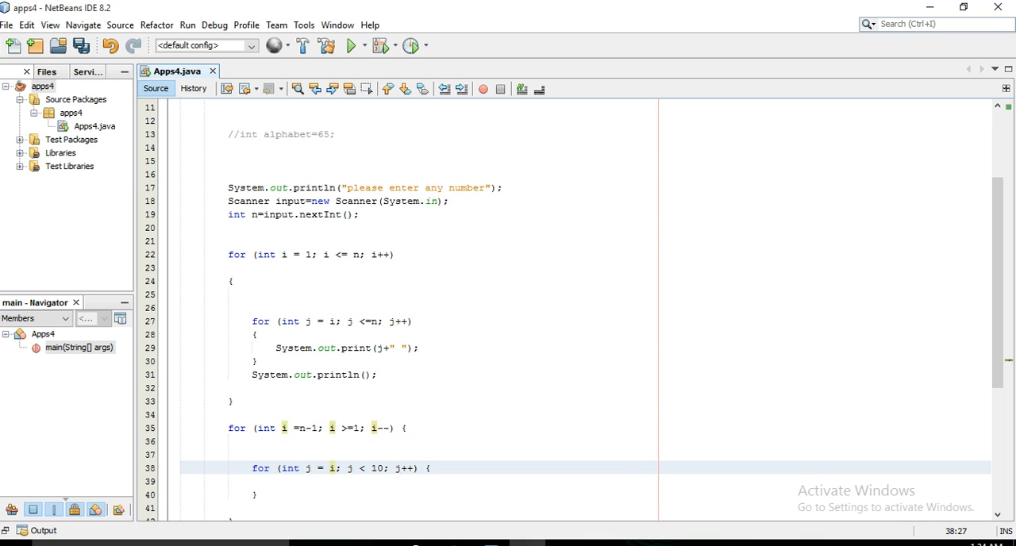
click(336, 468)
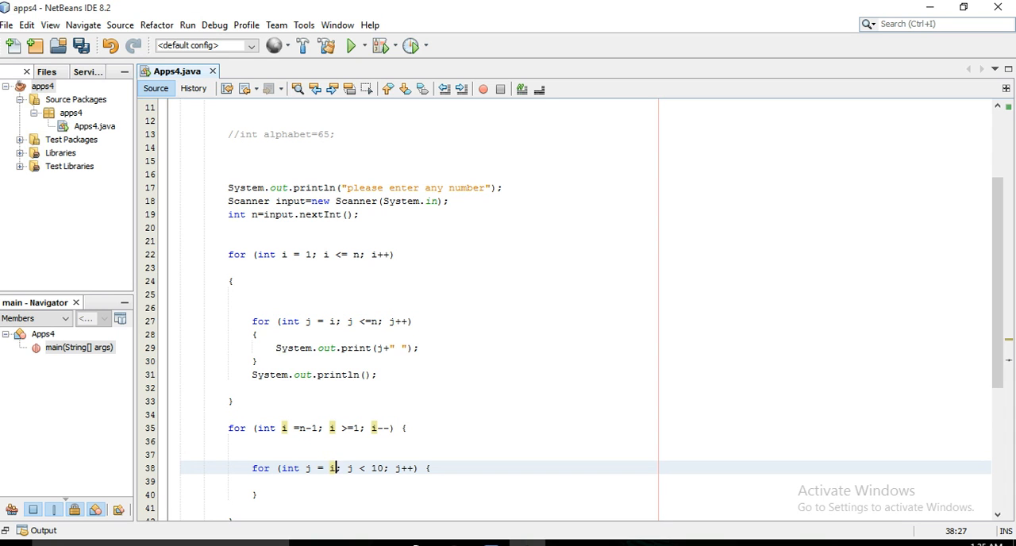
text(-)
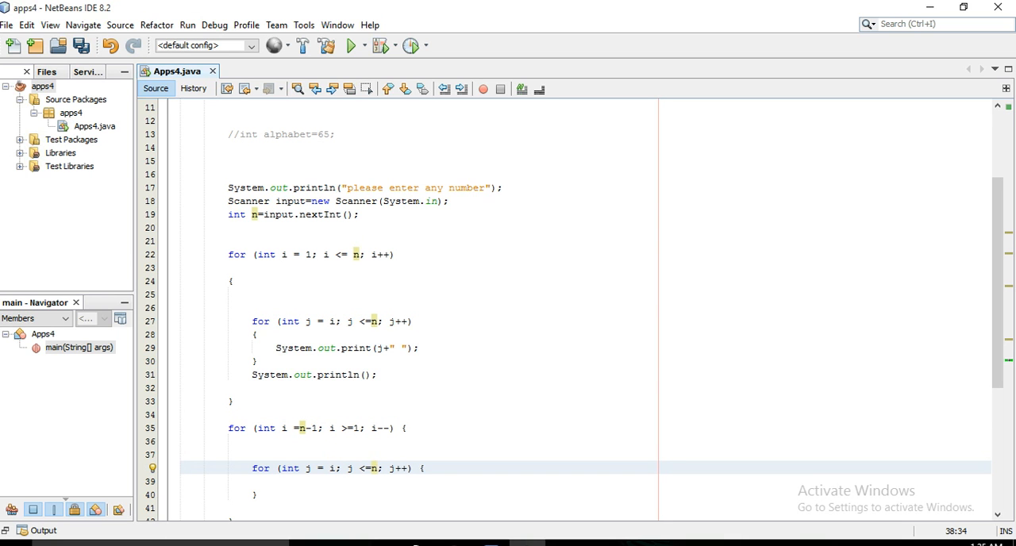
scroll(down, 3)
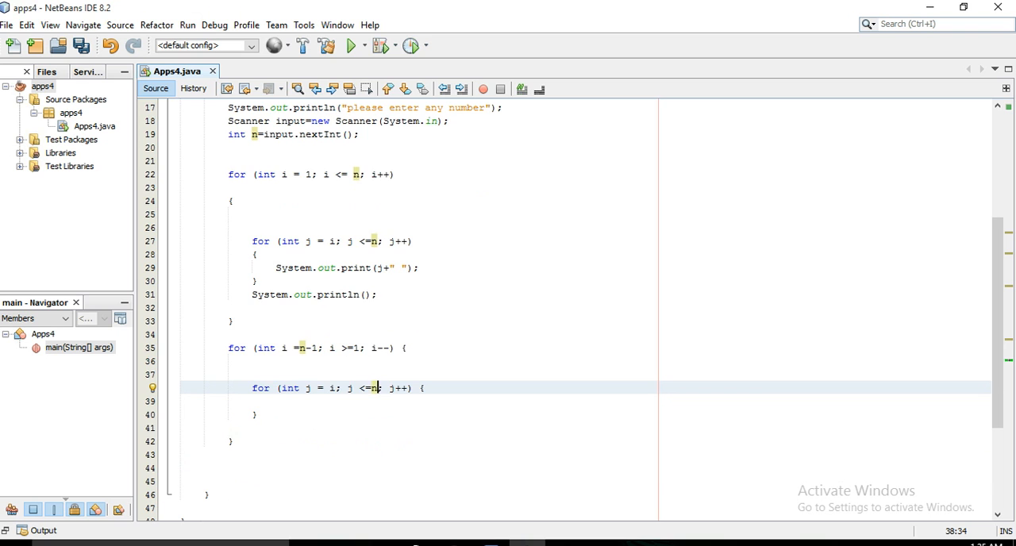
Step: In that inner loop print j plus a space, ending each row with println
key(enter)
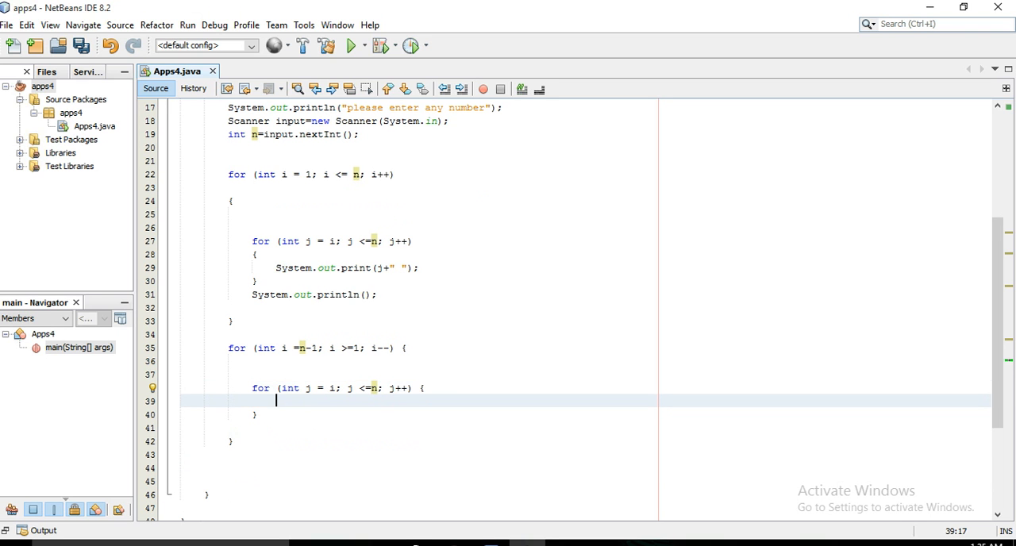
text(stem.out.print("");)
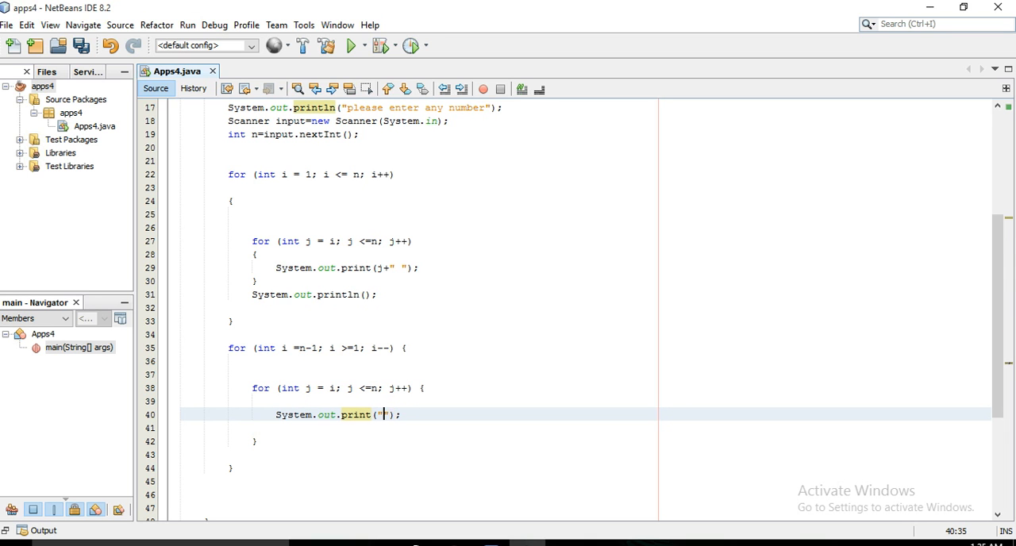
text(+)
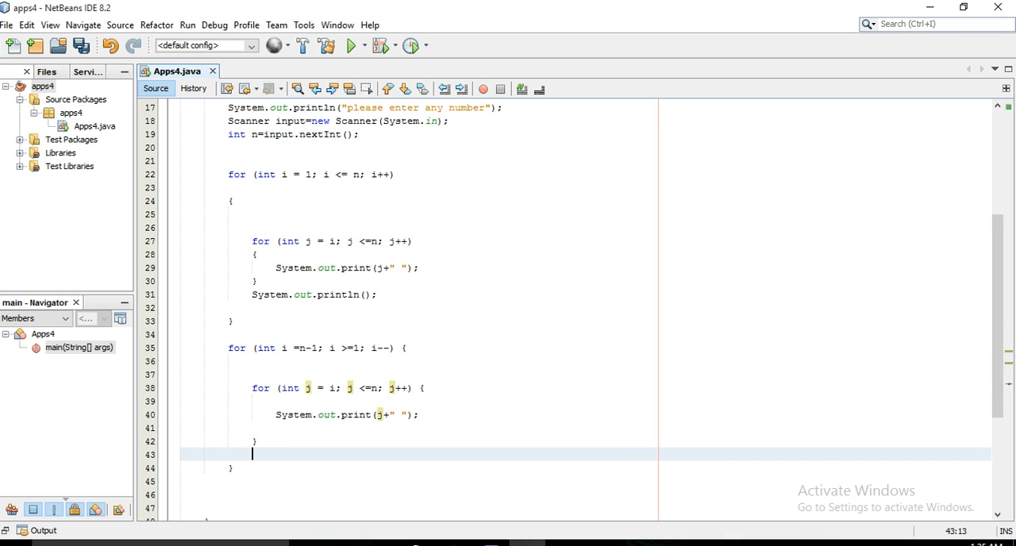
text(System.out.println("");)
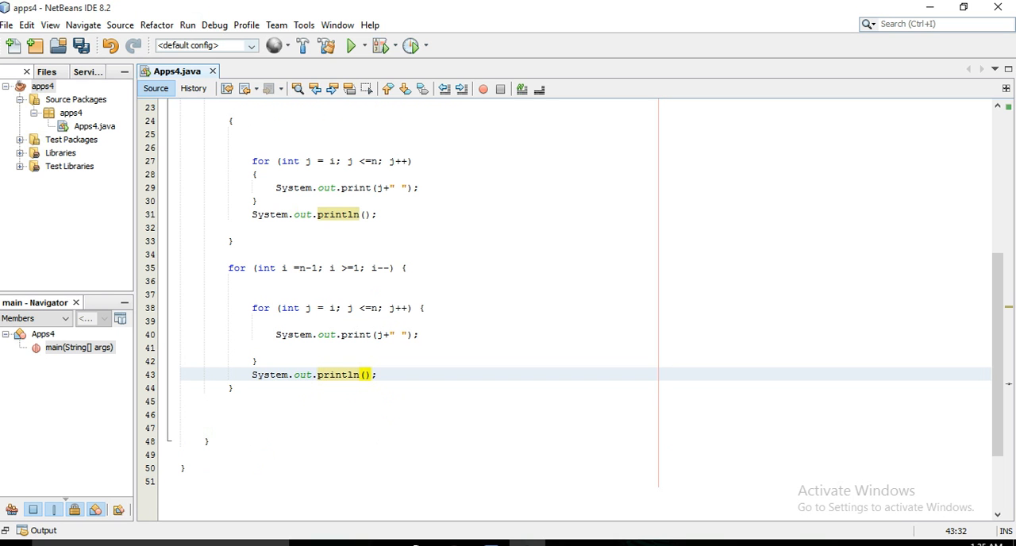
Step: Run the current file through Run > Run File
click(187, 24)
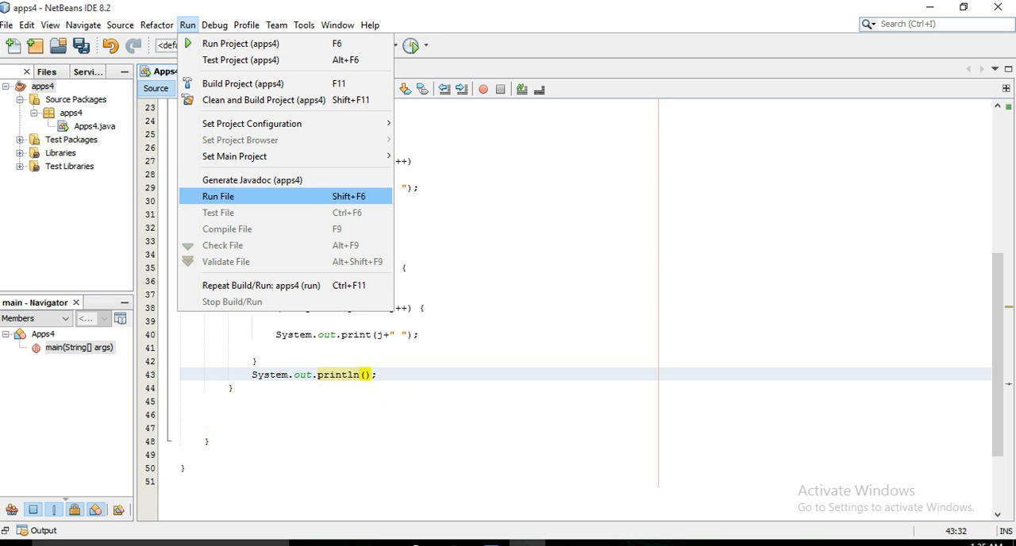
click(217, 196)
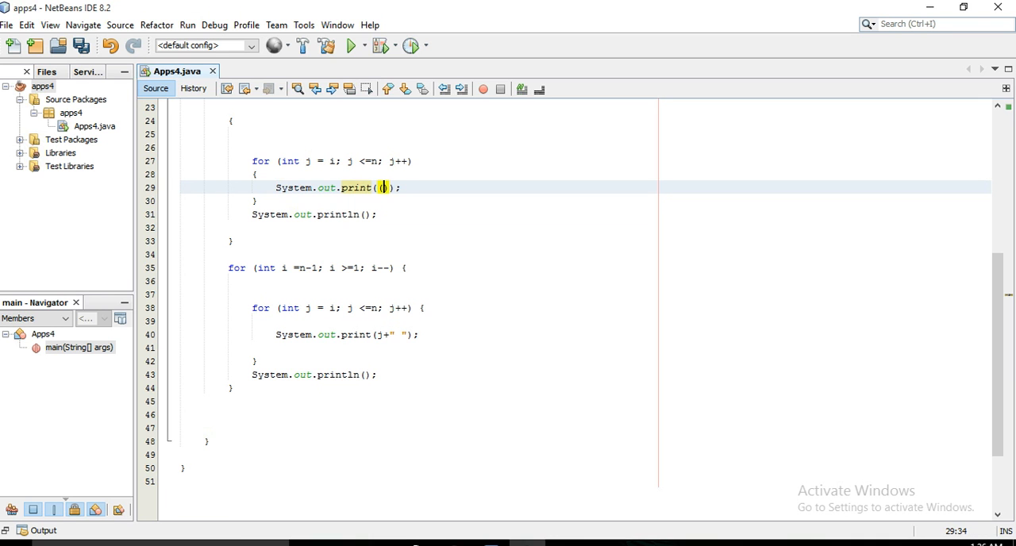
Step: Make the first inner loop print (char)alphabet and then increment alphabet
text((char)
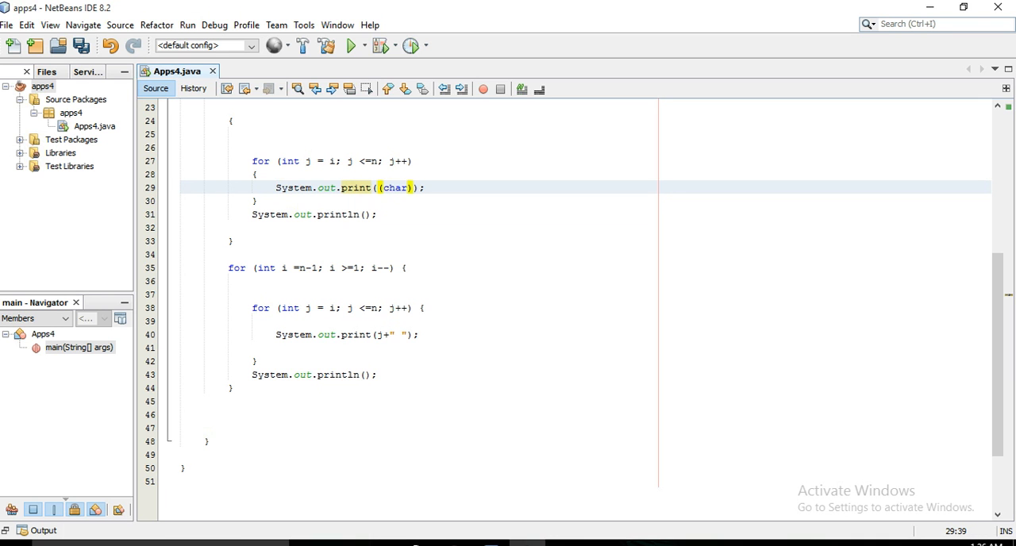
text(alphabet)
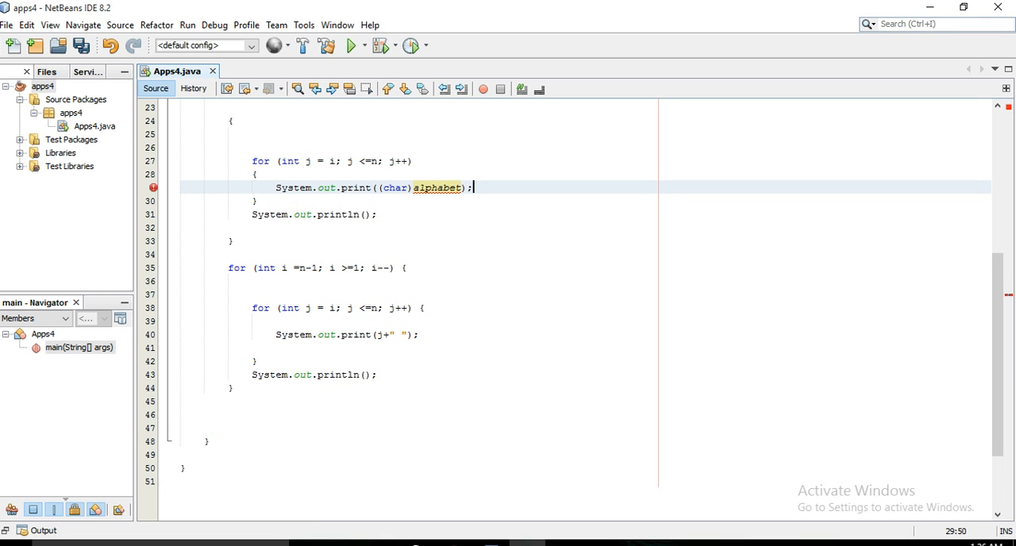
text(alpha)
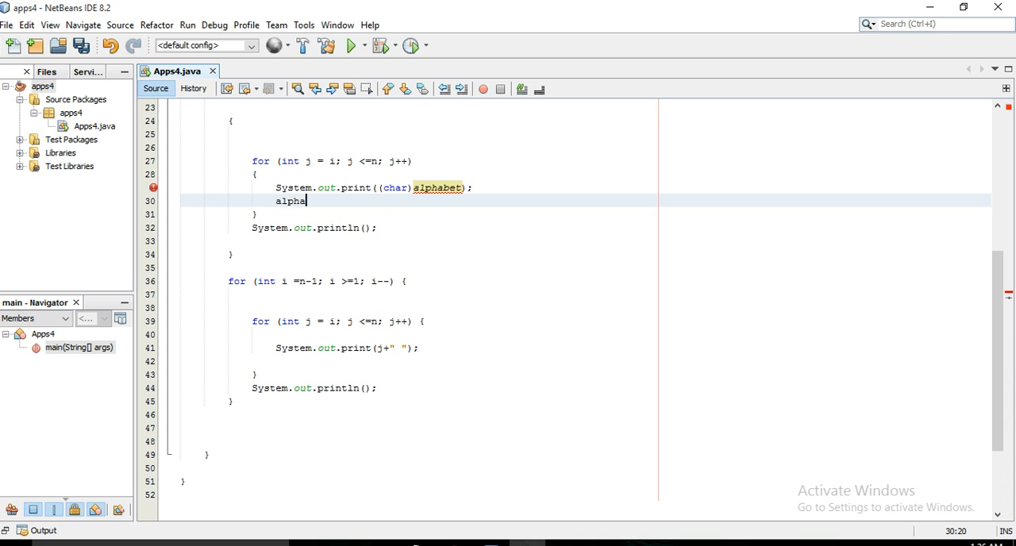
text(bet++;)
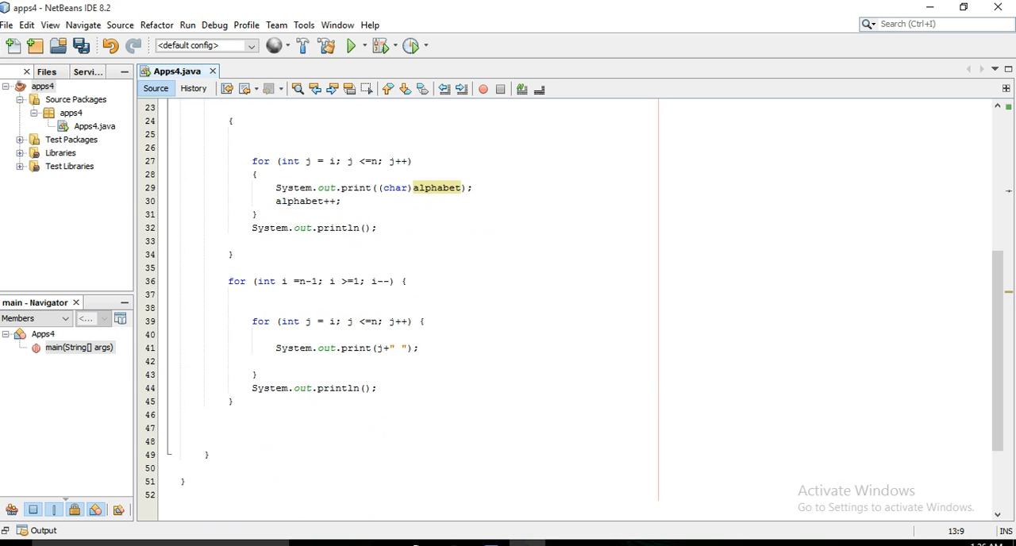
Step: Make the second loop's print use (char)alphabet, followed by alphabet++
click(408, 348)
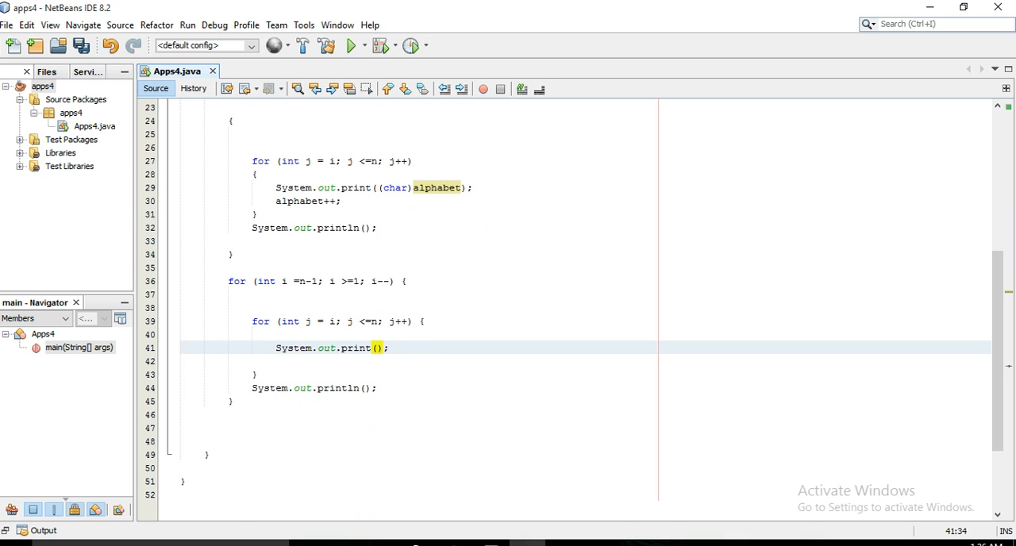
text((char)
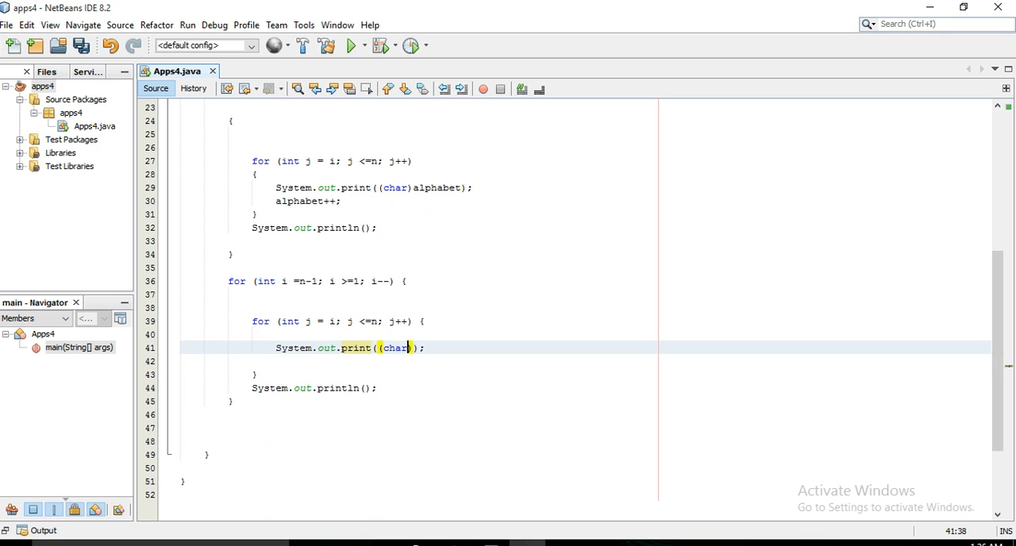
text(a)
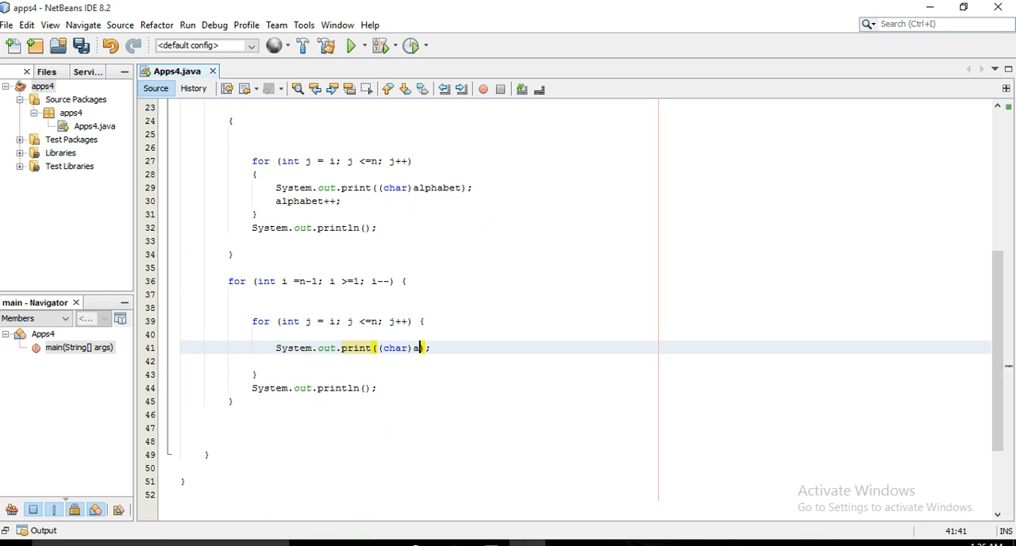
text(lphabet))
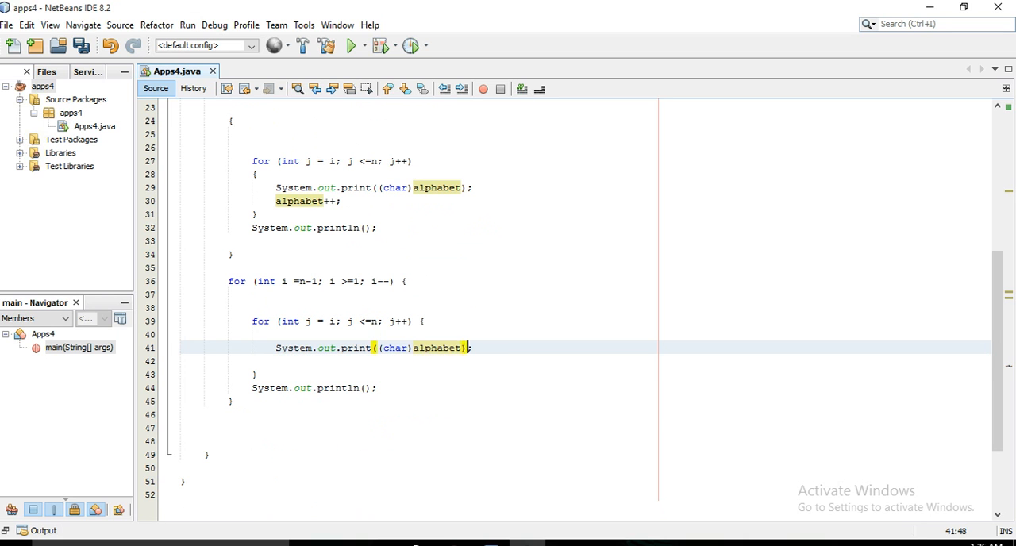
text(al)
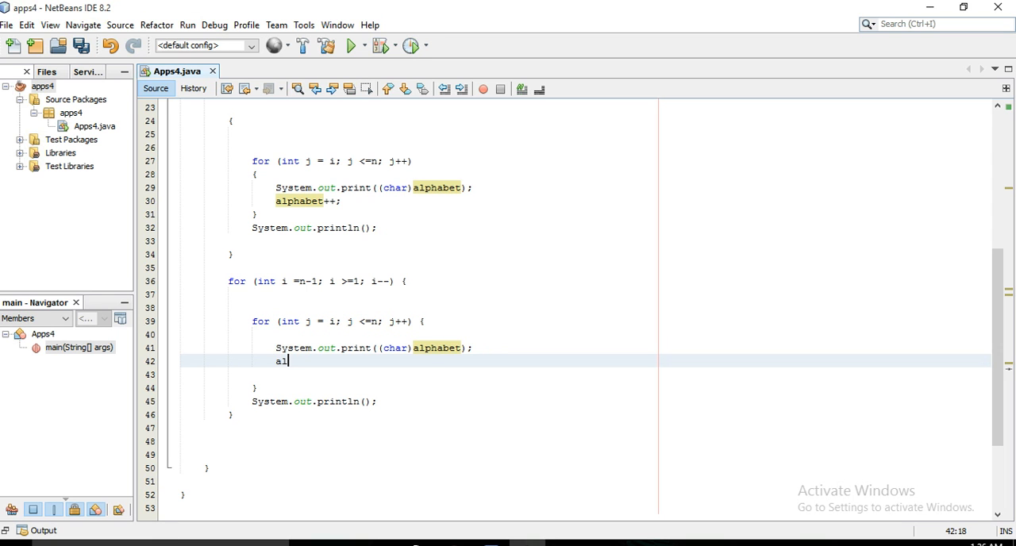
text(phabet++)
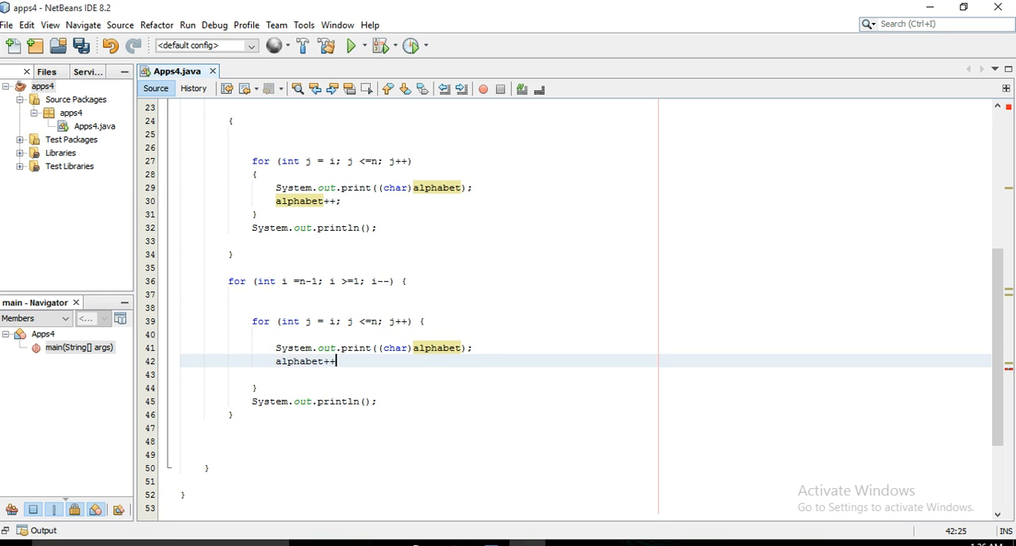
text(;)
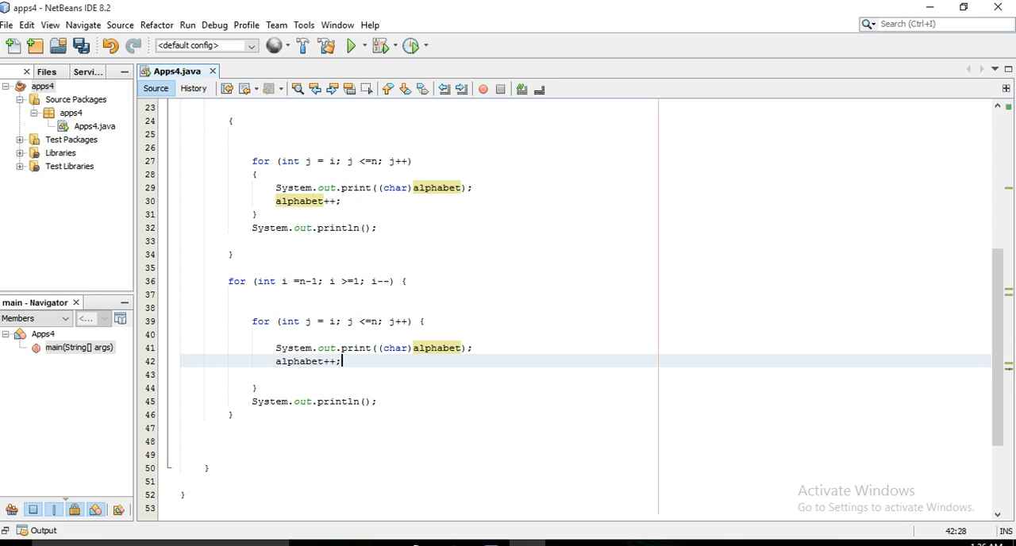
Step: Run the project and enter 3 at the number prompt
click(349, 45)
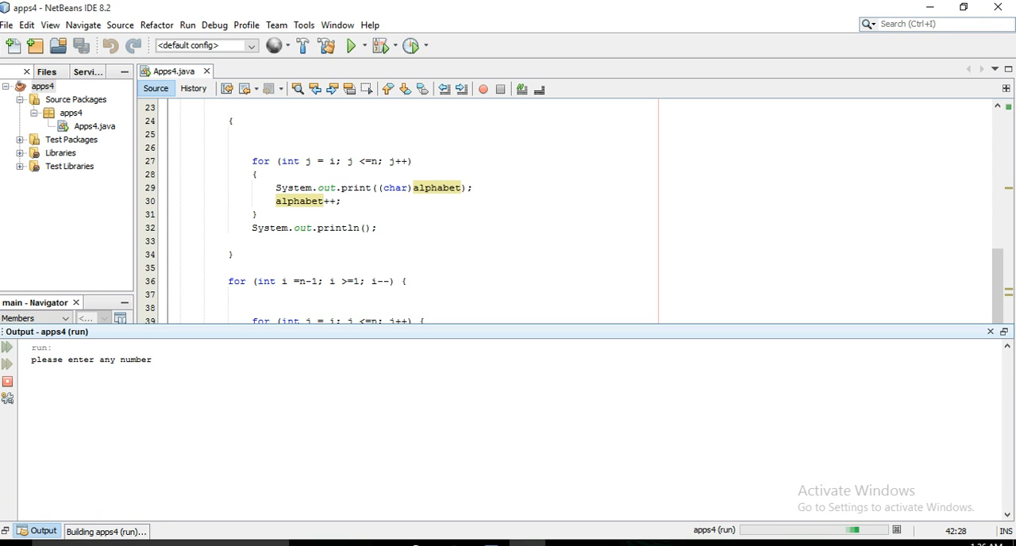
text(3)
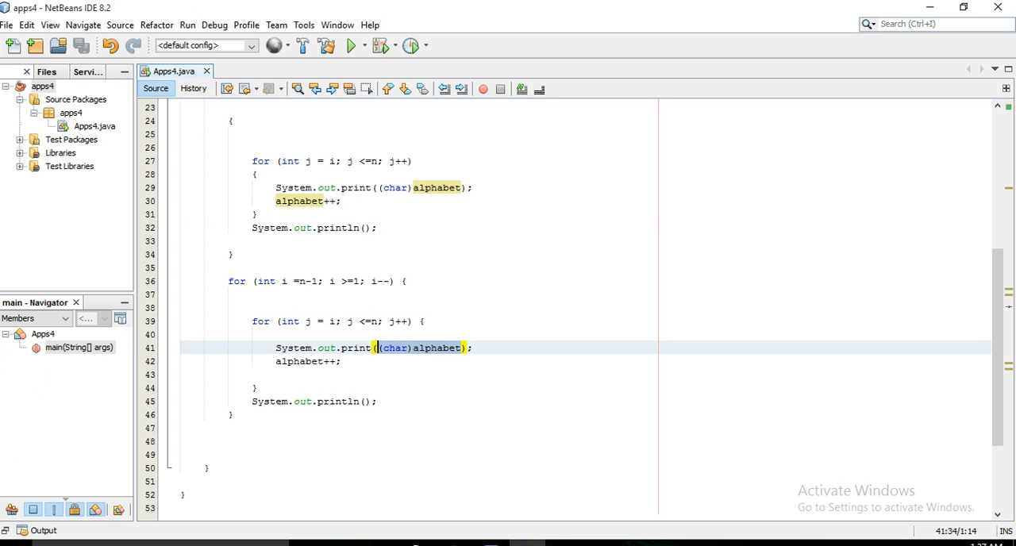
Step: Replace (char)alphabet with "*" in both print calls and comment out alphabet++
text("")
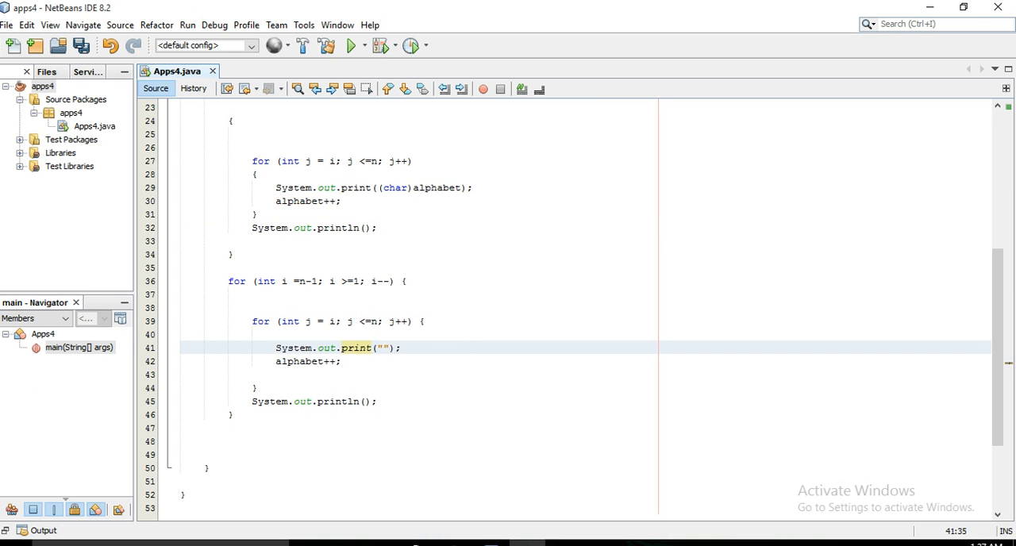
text(*)
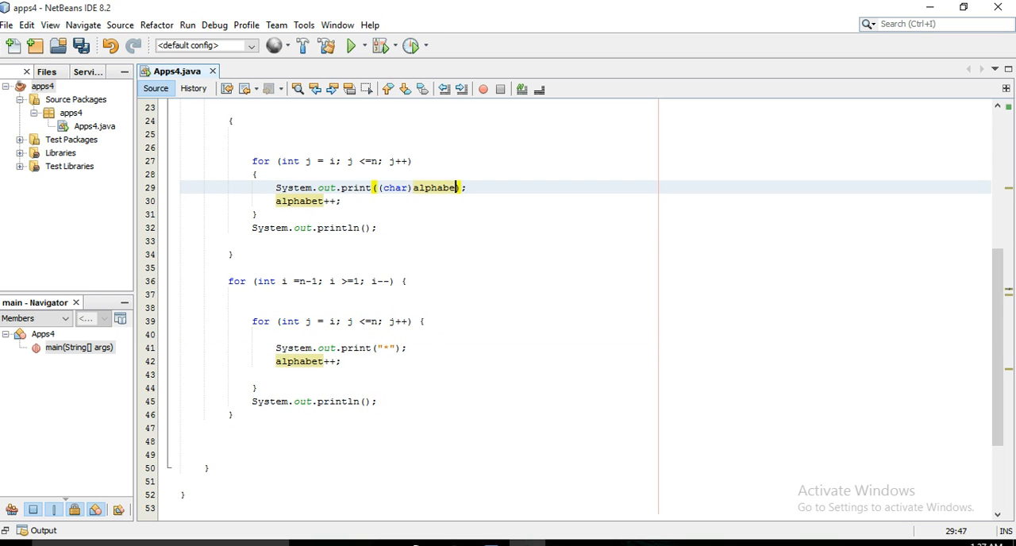
key(Delete)
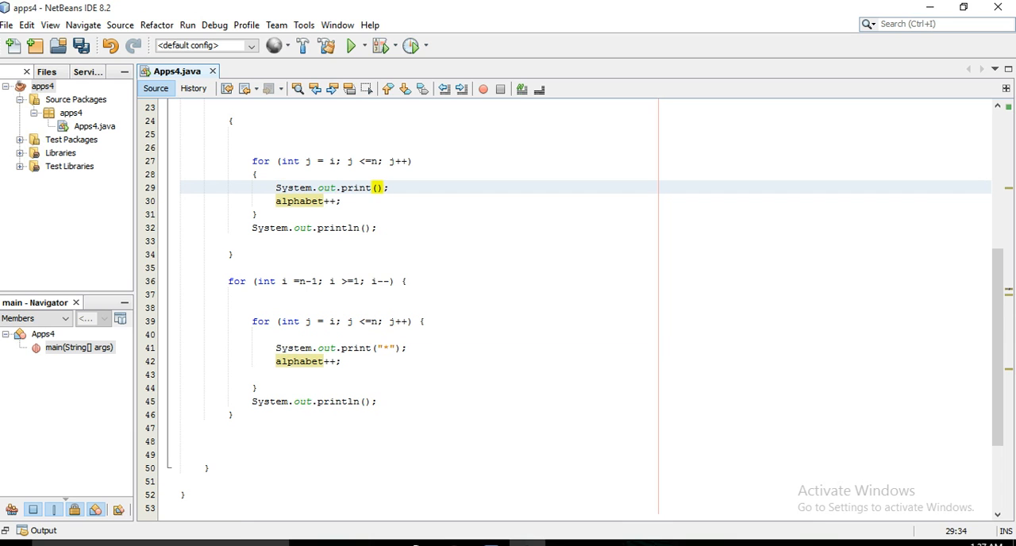
text("*")
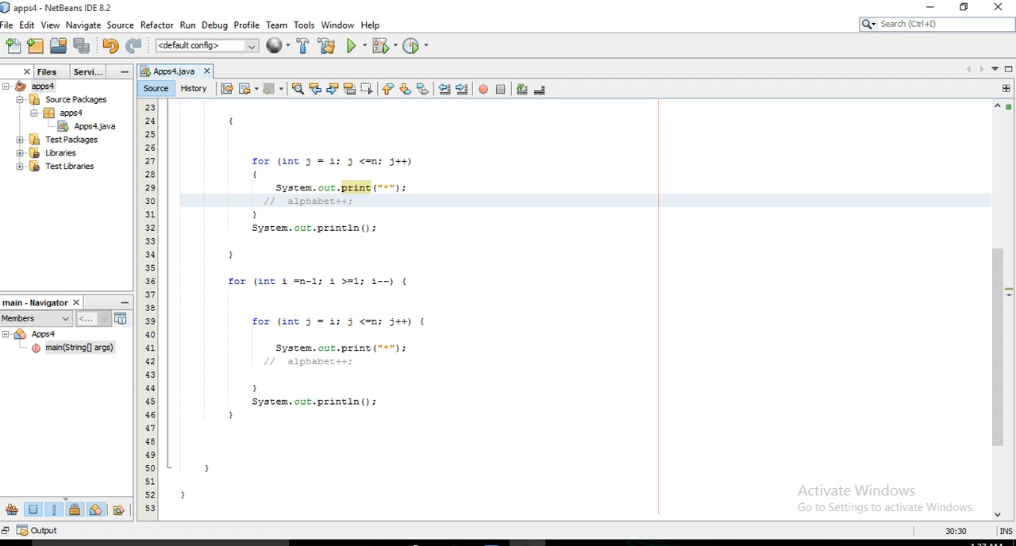
click(353, 201)
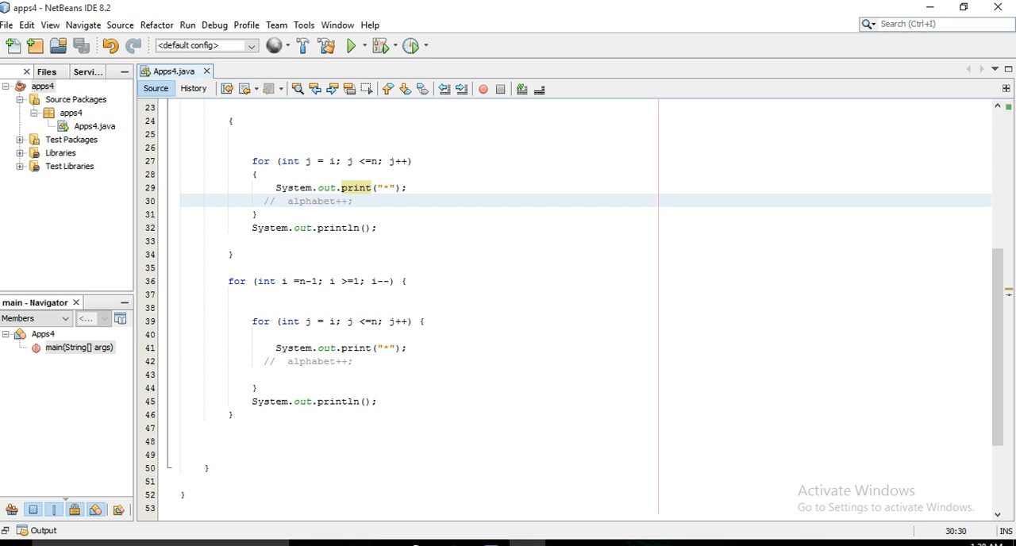
click(353, 201)
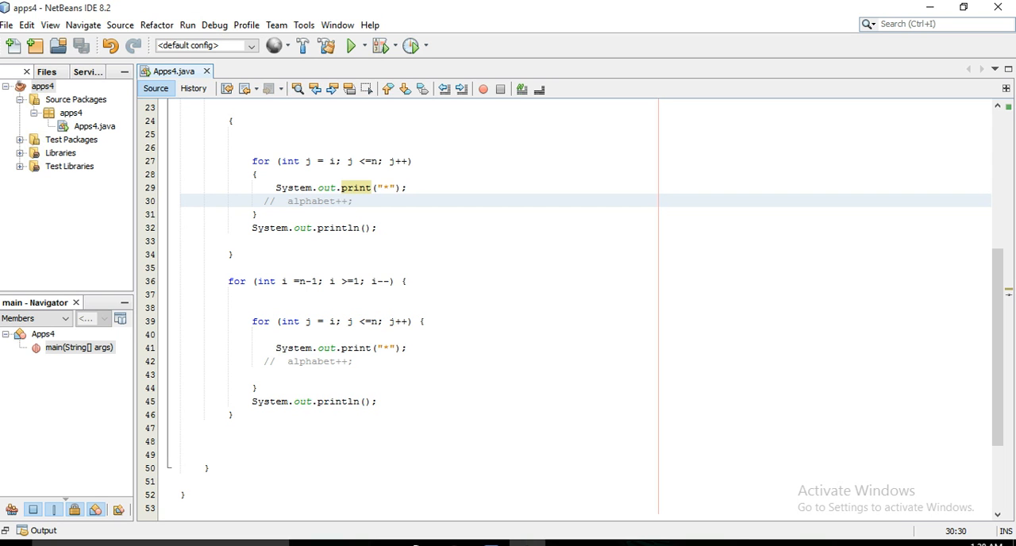
click(354, 201)
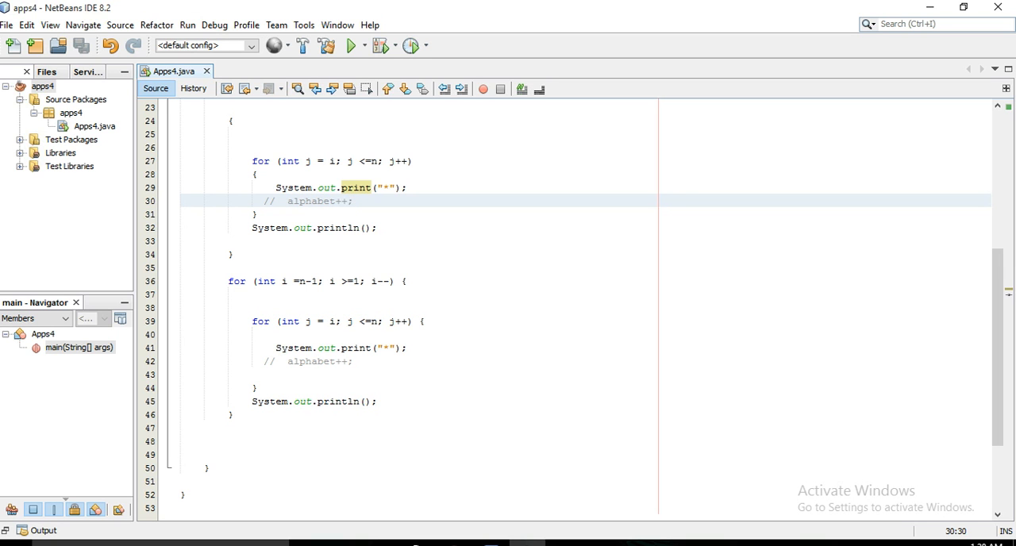
click(355, 200)
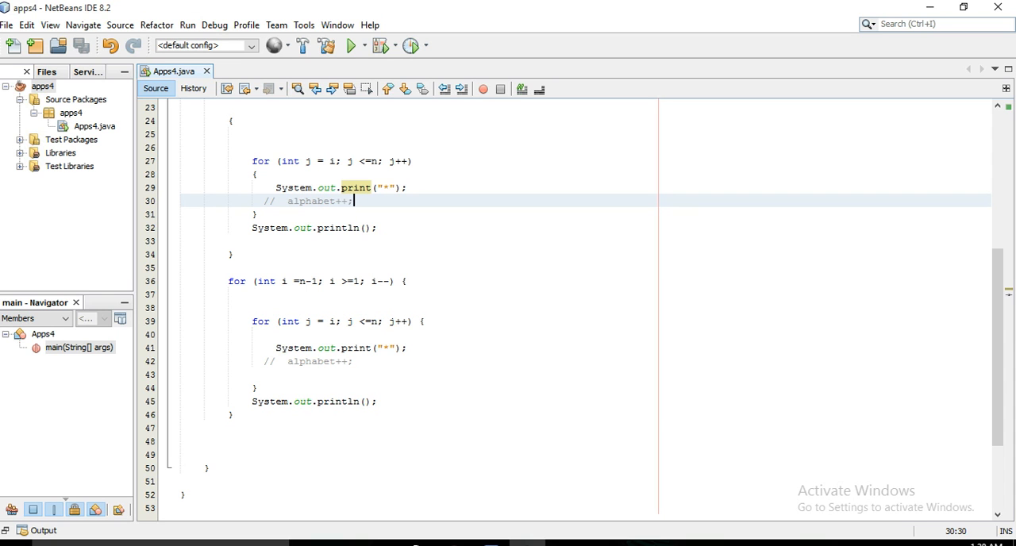